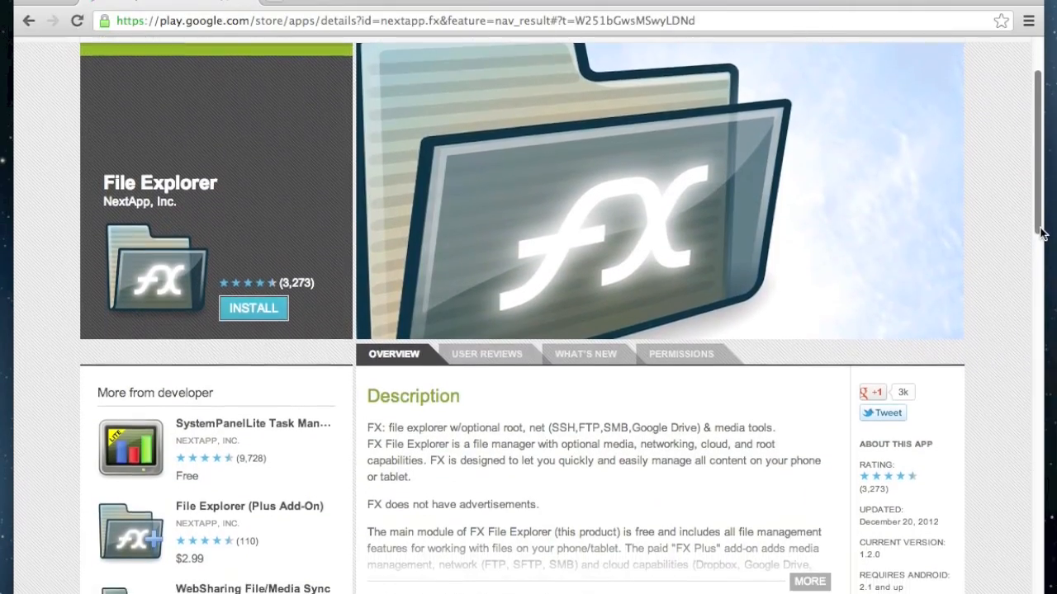
# Step: Switch Main Storage to Usage View showing per-folder sizes, item counts and space percentages
pyautogui.scroll(-3)
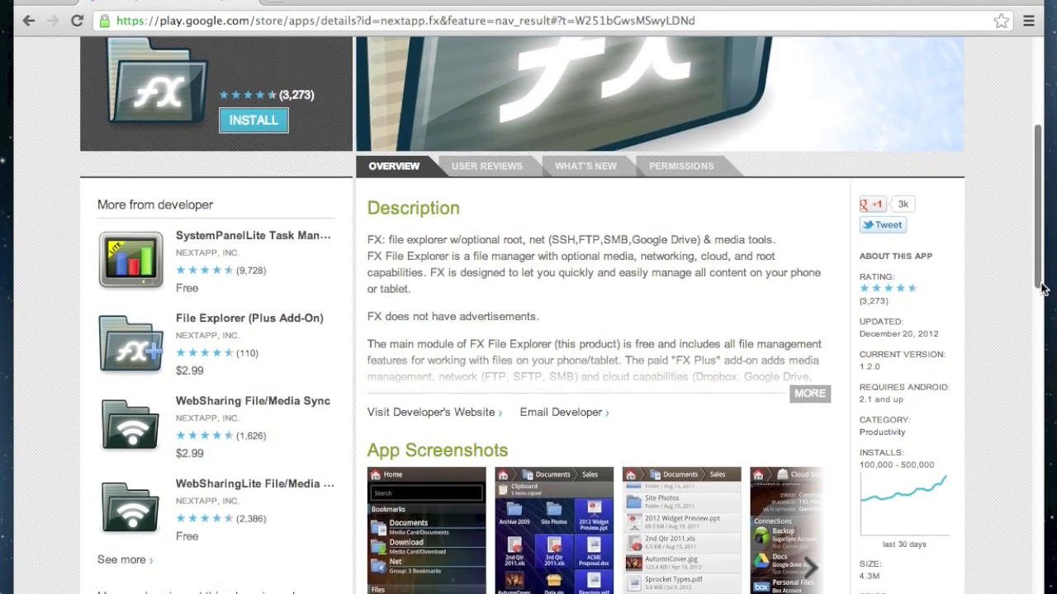
pyautogui.scroll(-3)
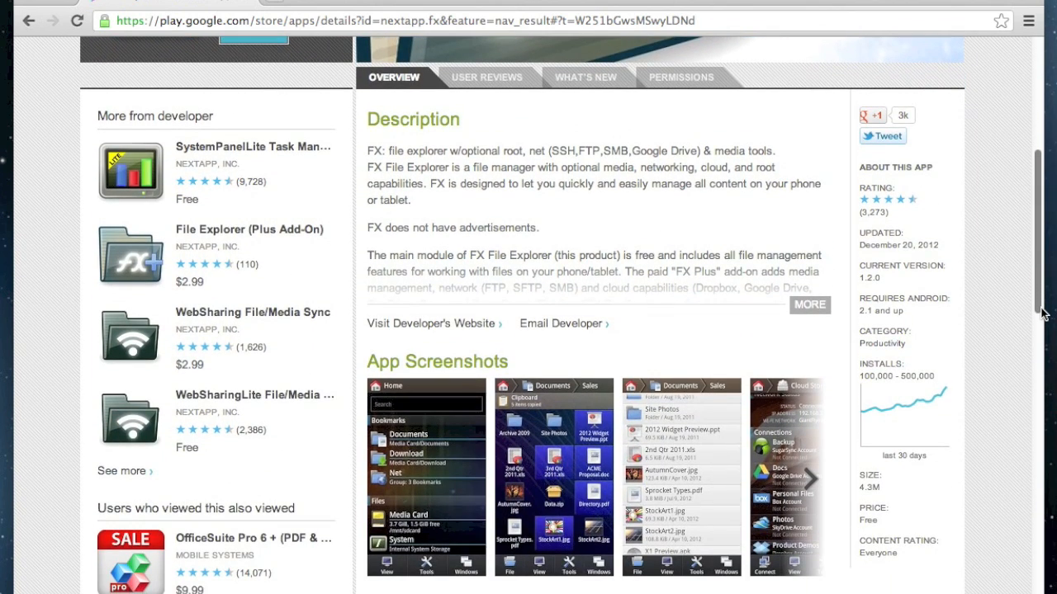
pyautogui.scroll(3)
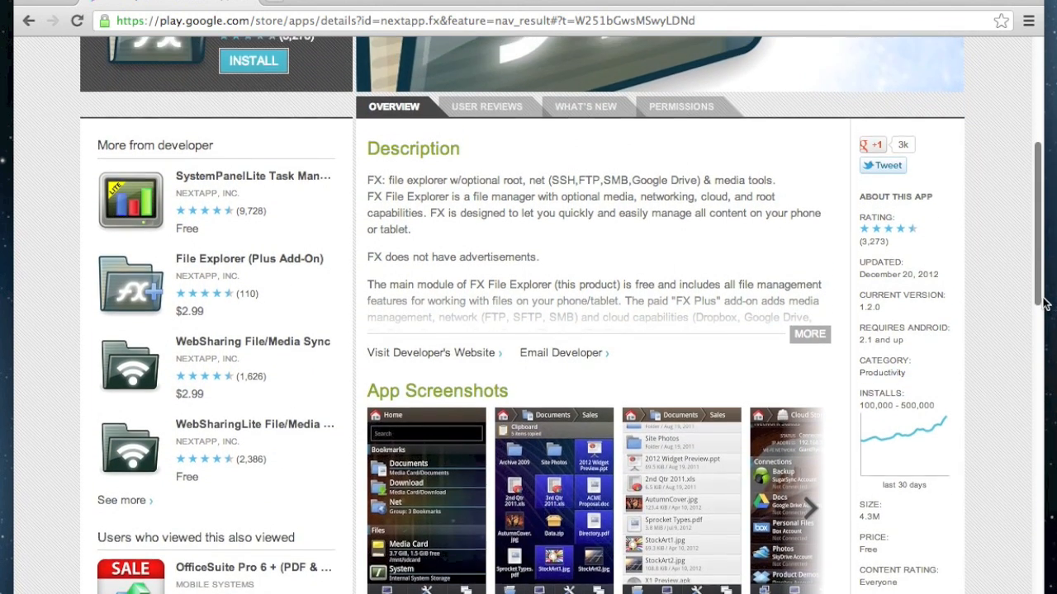
pyautogui.scroll(3)
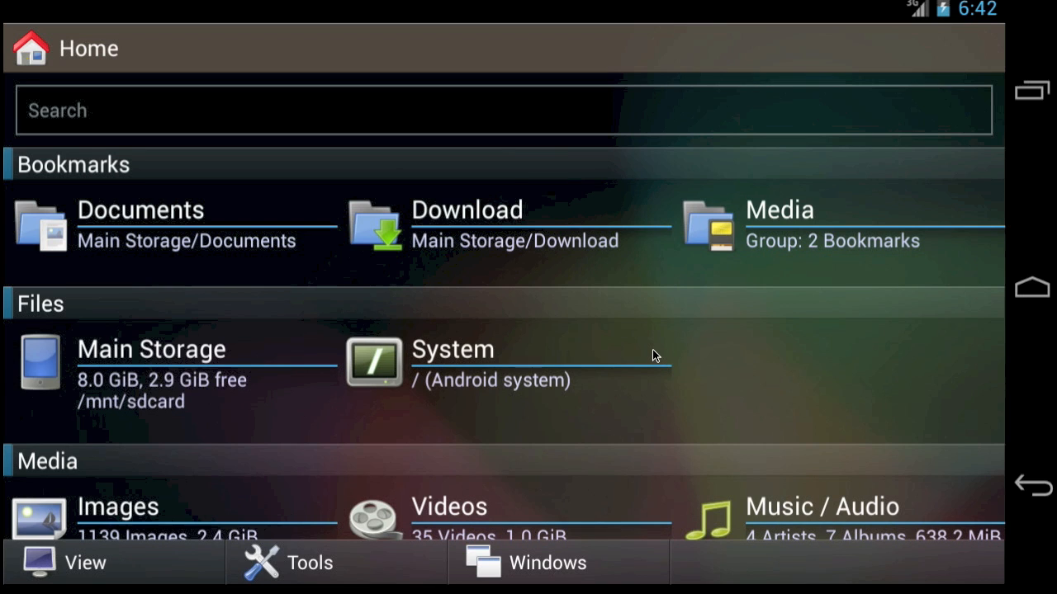
pyautogui.moveTo(343, 359)
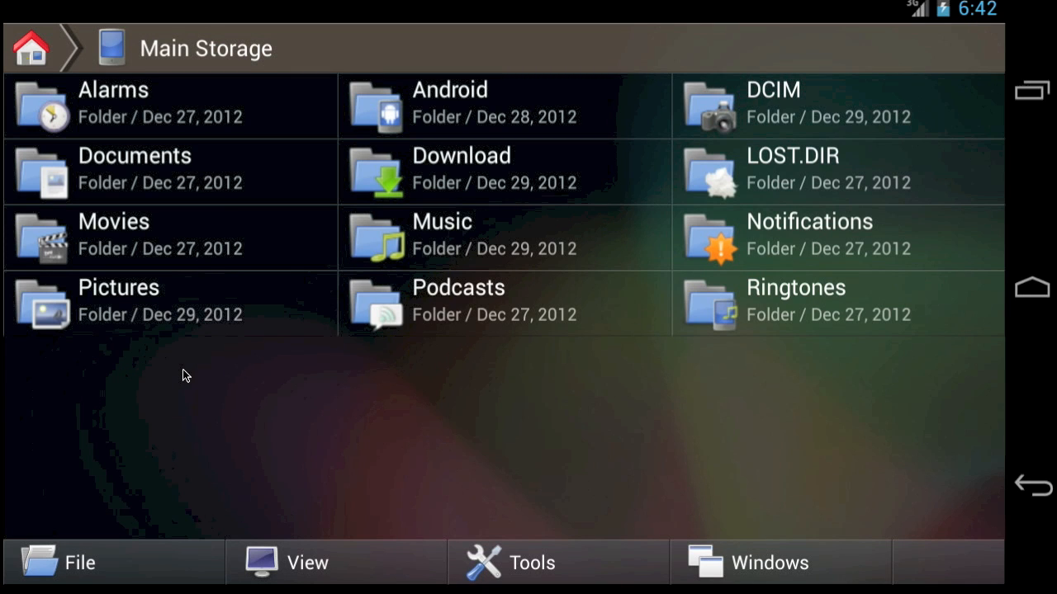
pyautogui.moveTo(208, 452)
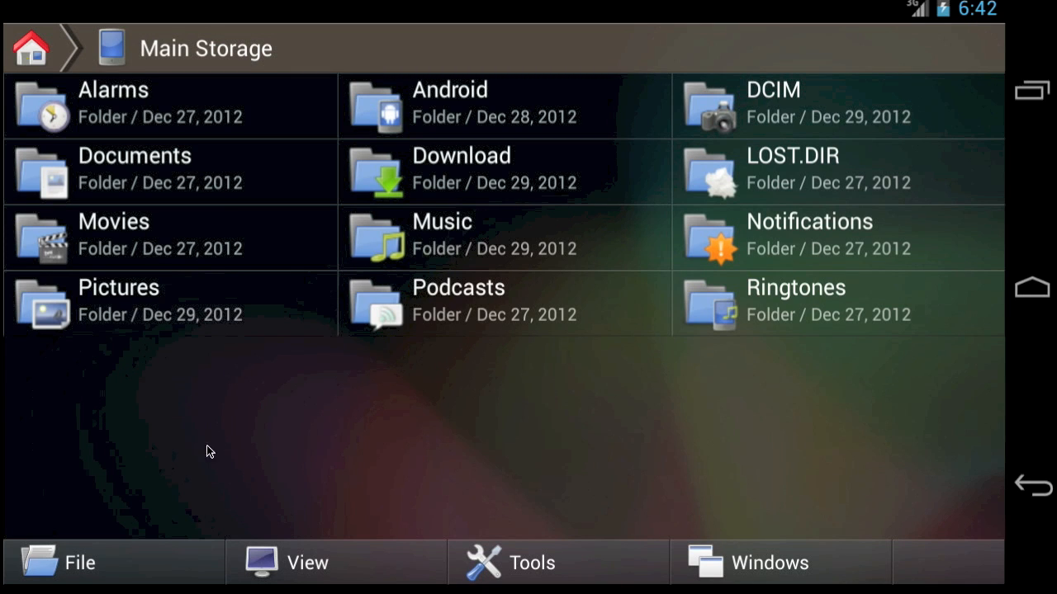
pyautogui.click(335, 561)
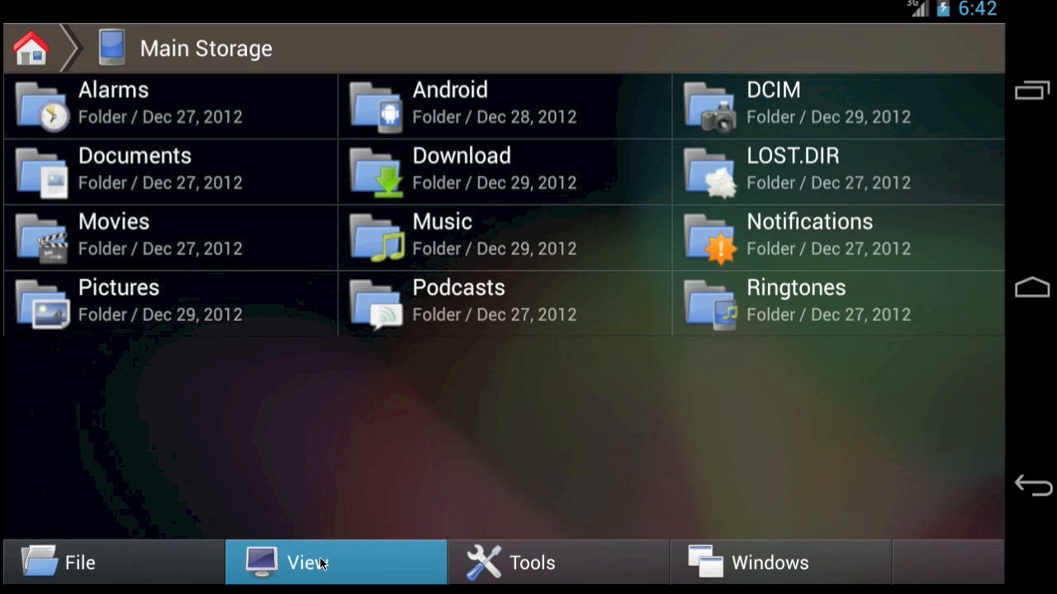
pyautogui.moveTo(593, 438)
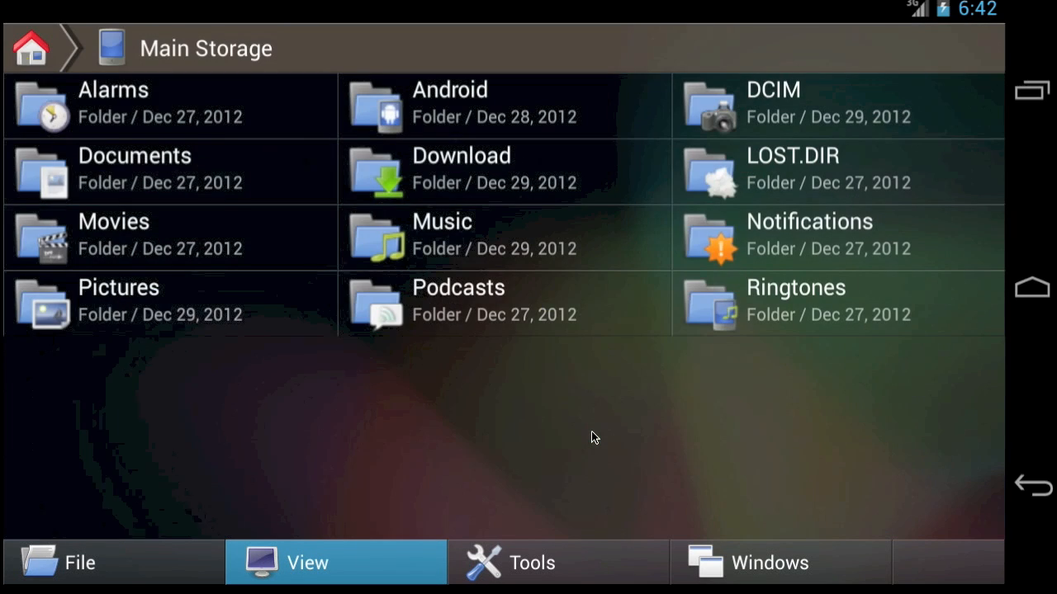
pyautogui.click(308, 561)
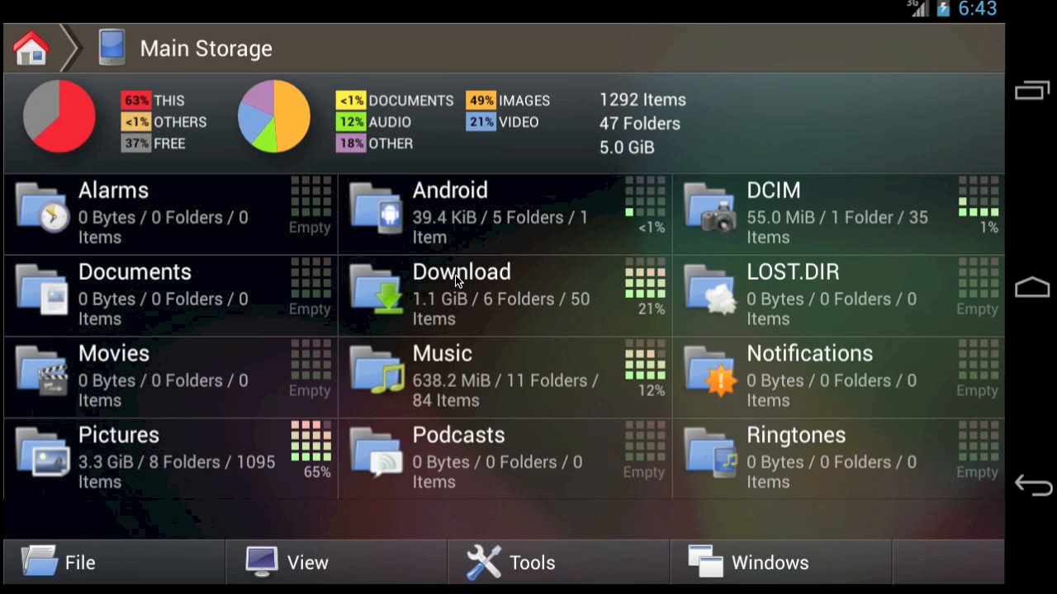
# Step: Inside Pictures, select the 2013gs and GSPICS folders for a file action
pyautogui.click(461, 294)
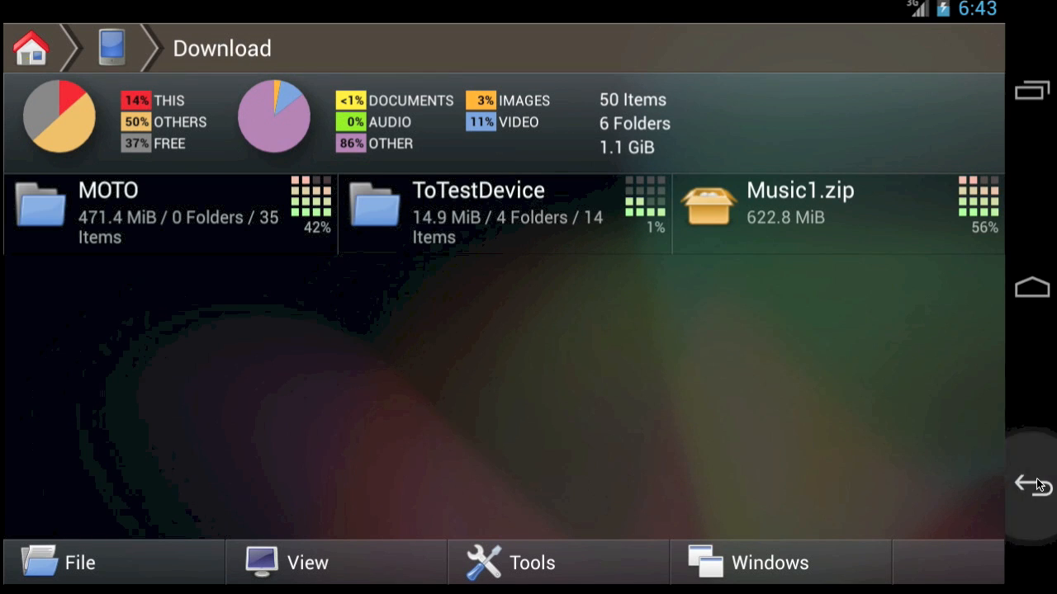
pyautogui.click(1034, 484)
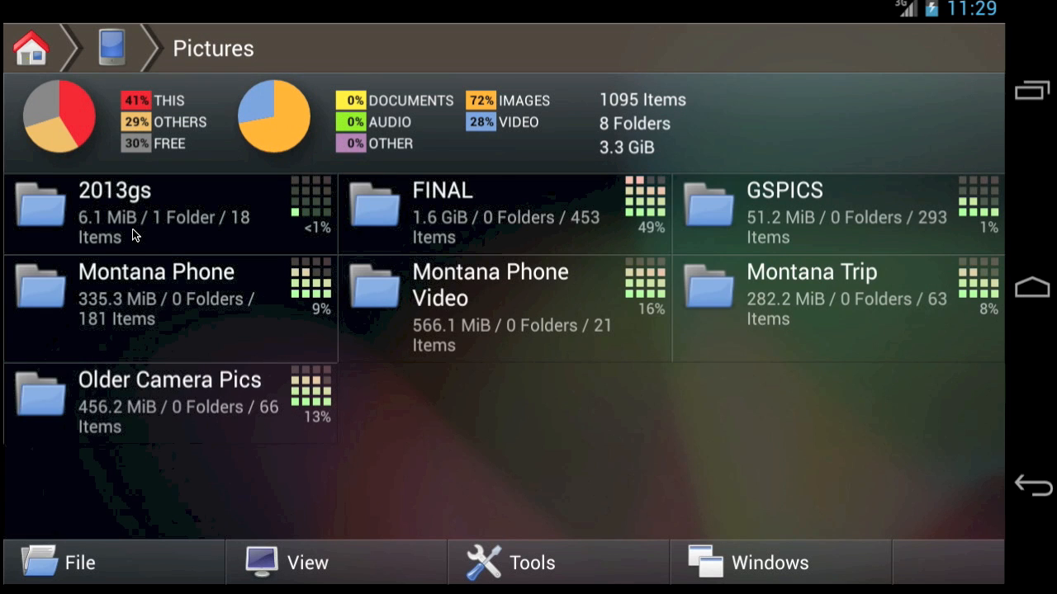
pyautogui.click(168, 213)
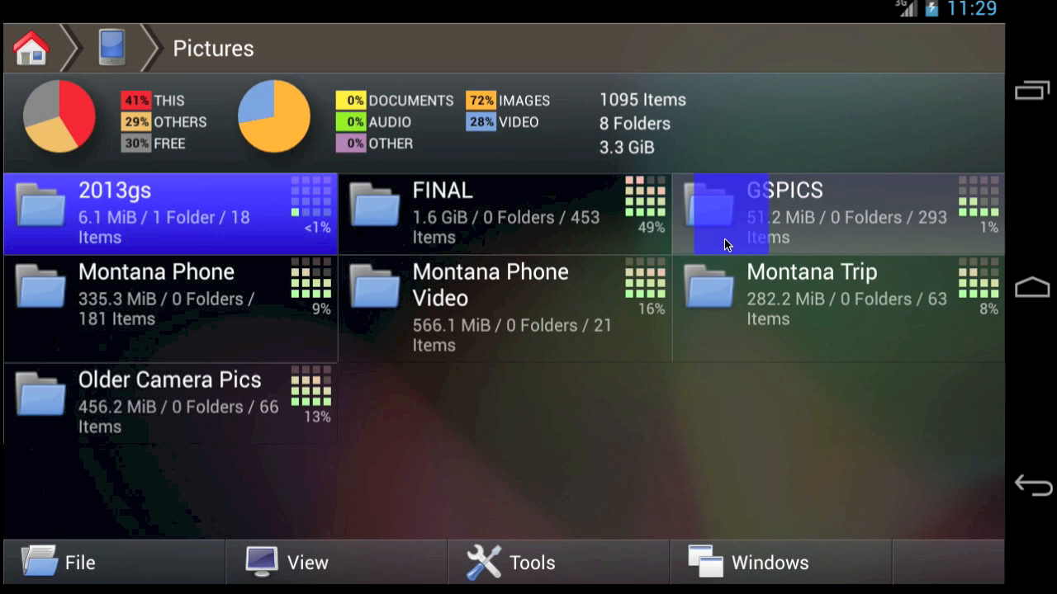
pyautogui.click(838, 213)
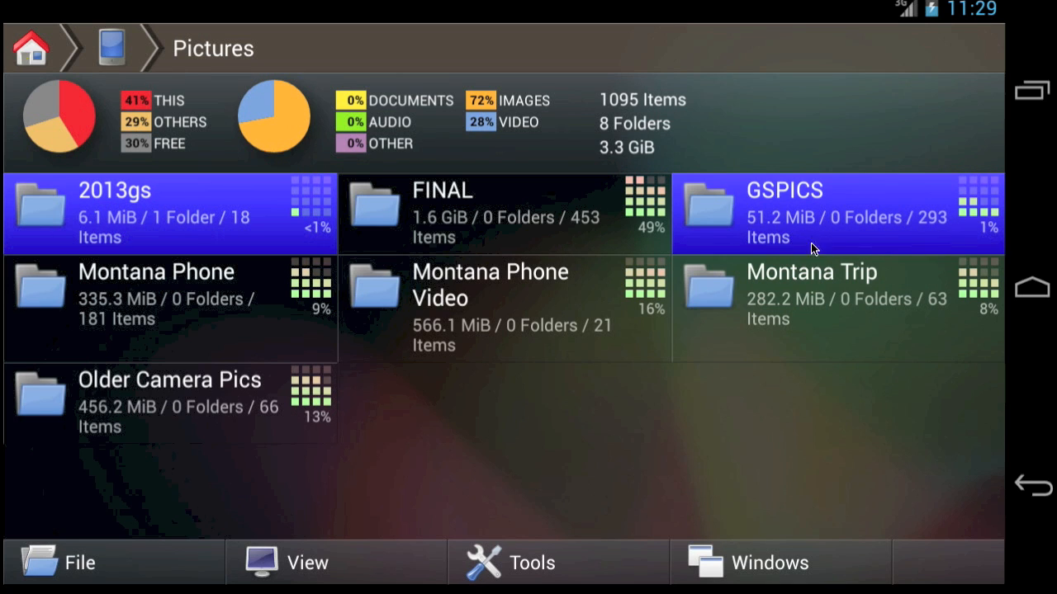
pyautogui.click(79, 562)
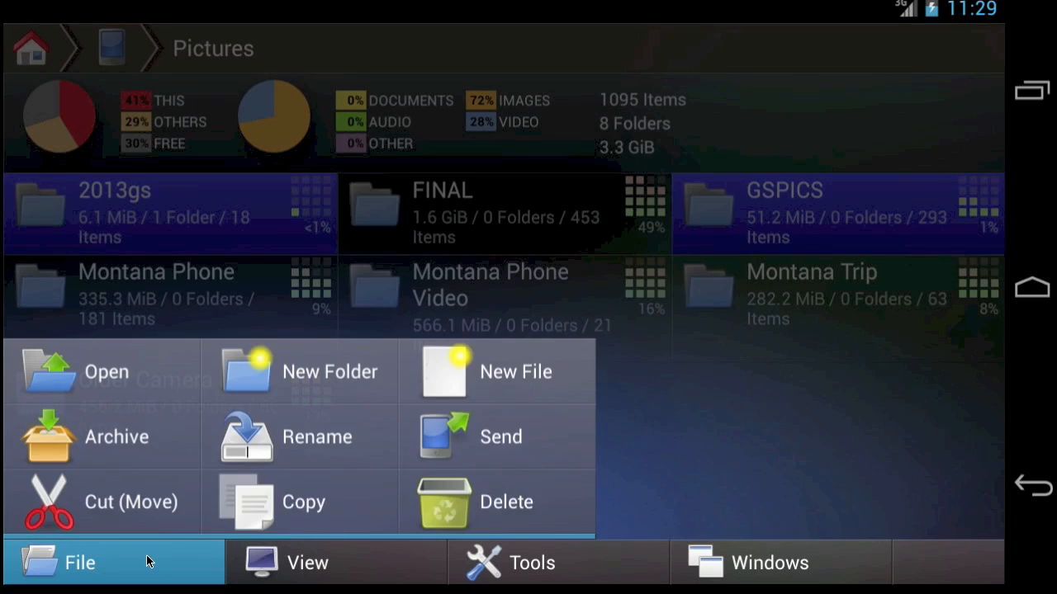
# Step: Delete the two selected folders, confirming the deletion and dismissing the progress window
pyautogui.click(506, 502)
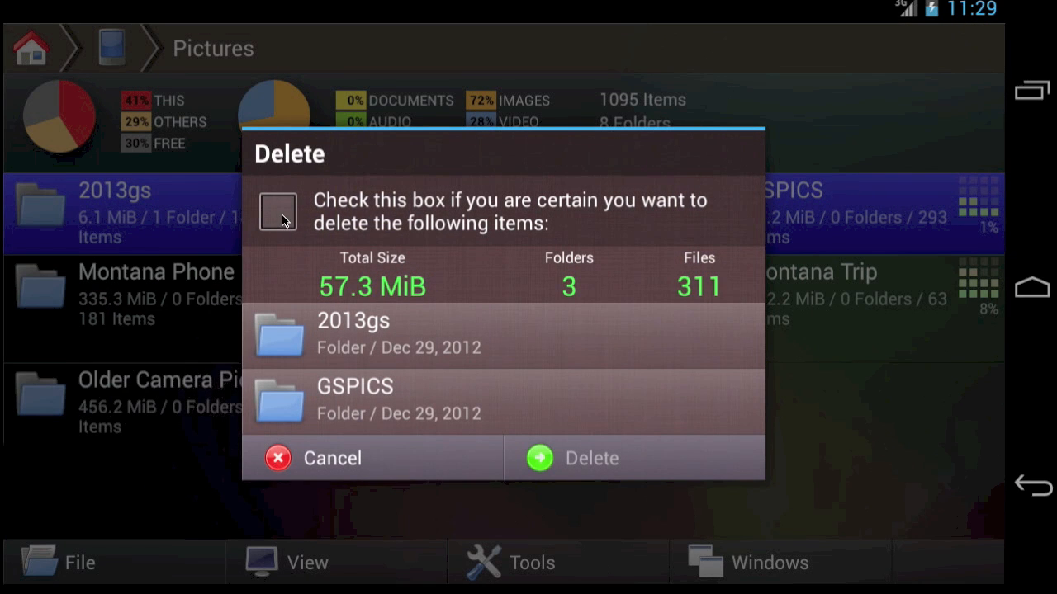
pyautogui.click(277, 211)
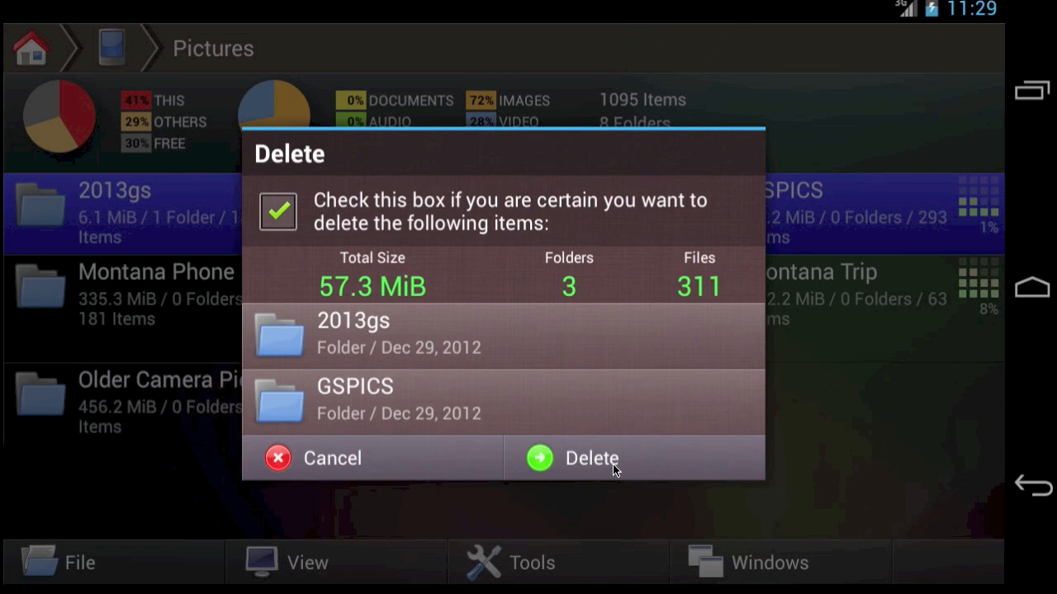
pyautogui.click(591, 459)
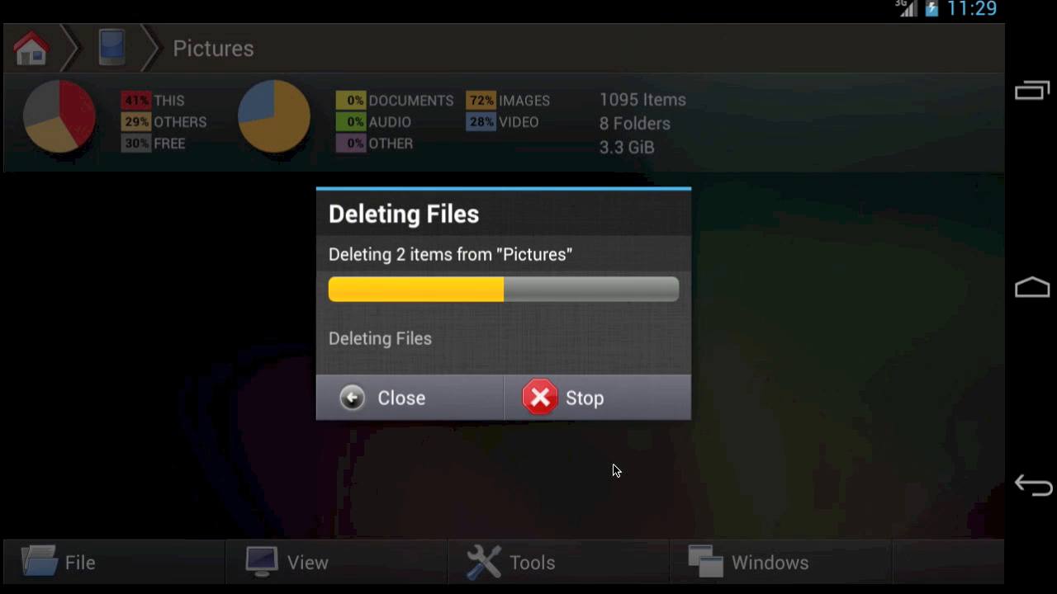
pyautogui.click(400, 398)
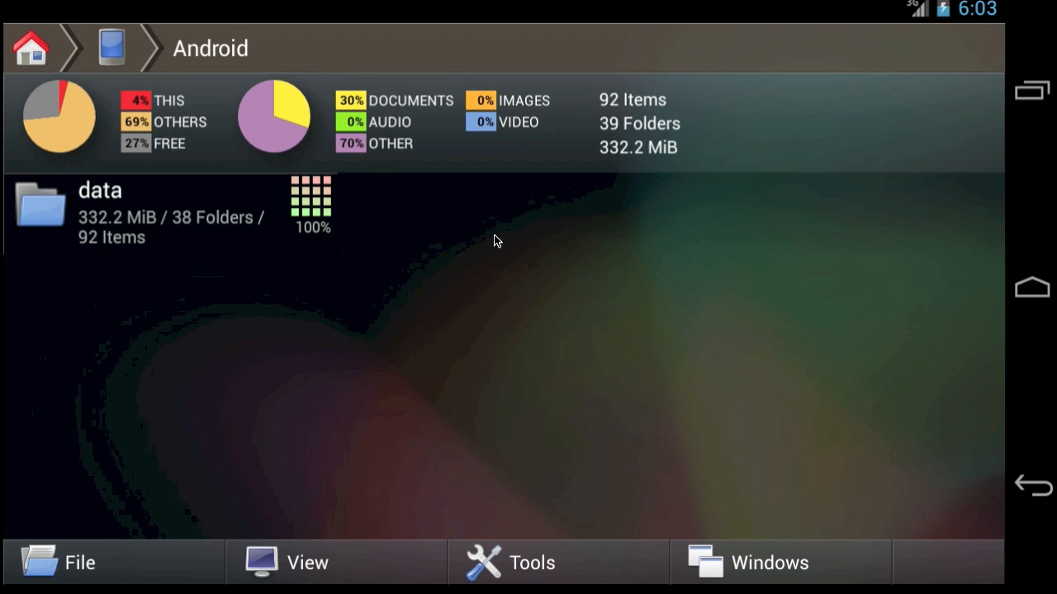
pyautogui.moveTo(261, 218)
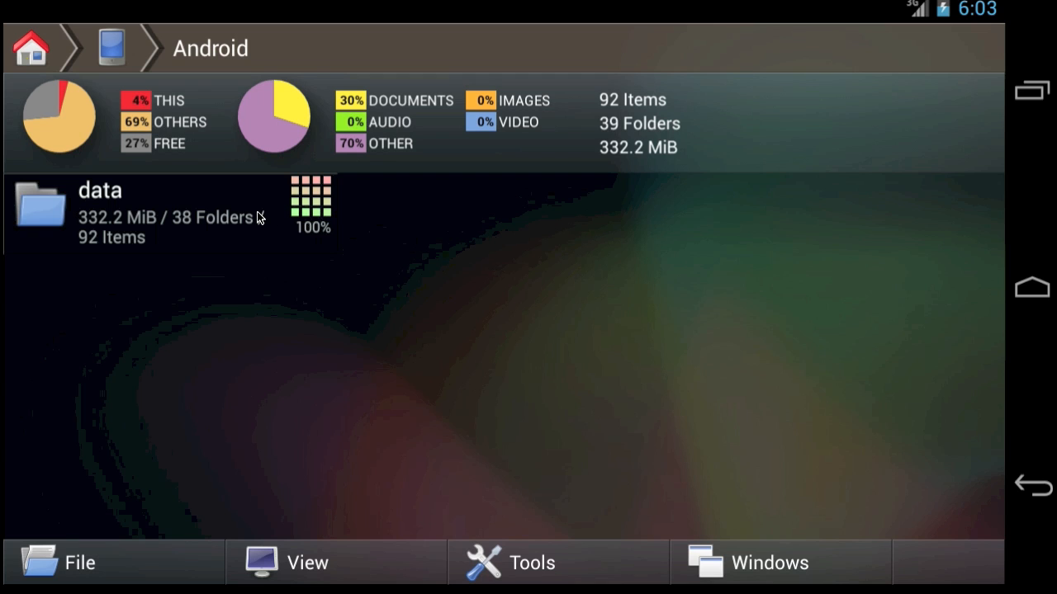
# Step: Return from the data folder to Main Storage and enable Show Hidden files
pyautogui.click(100, 211)
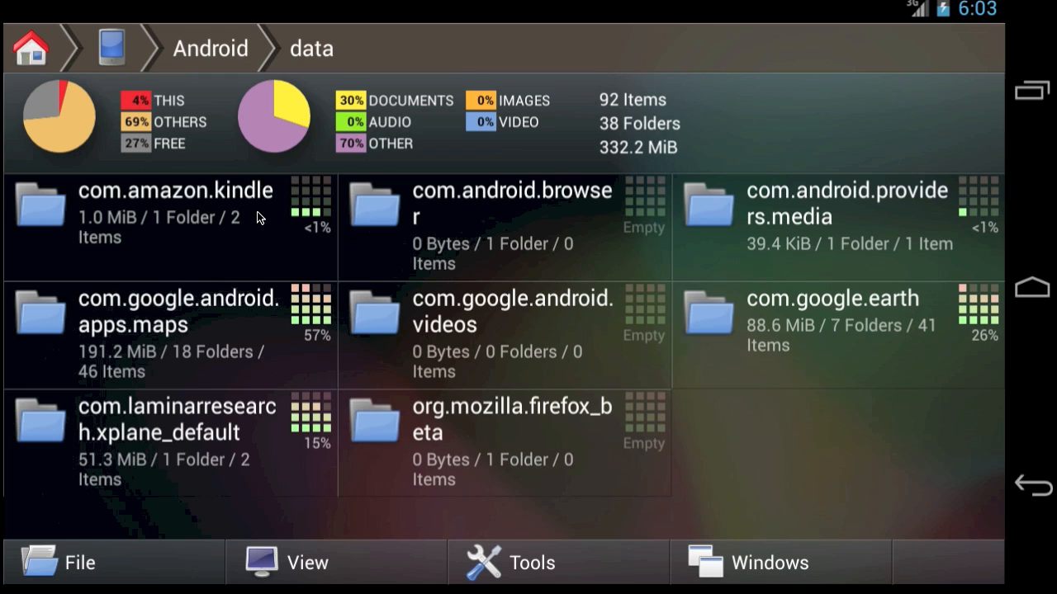
pyautogui.moveTo(165, 86)
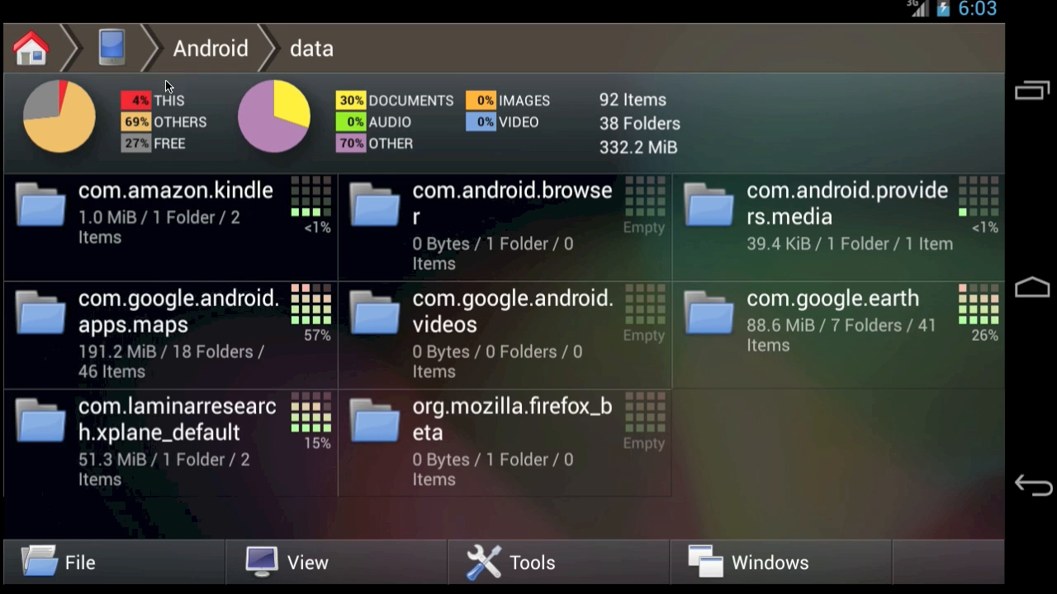
pyautogui.click(112, 48)
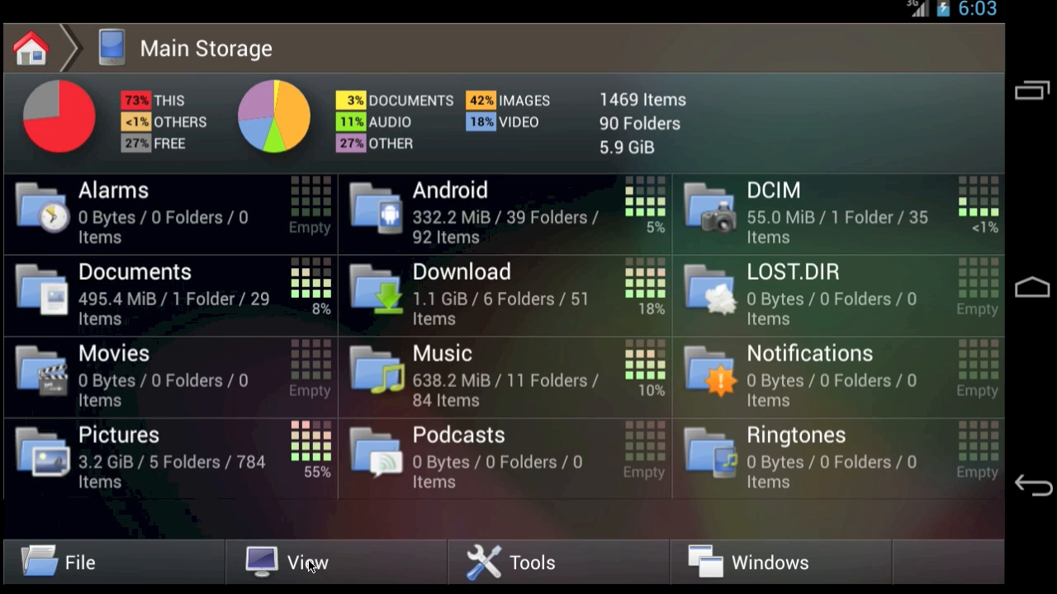
pyautogui.click(307, 562)
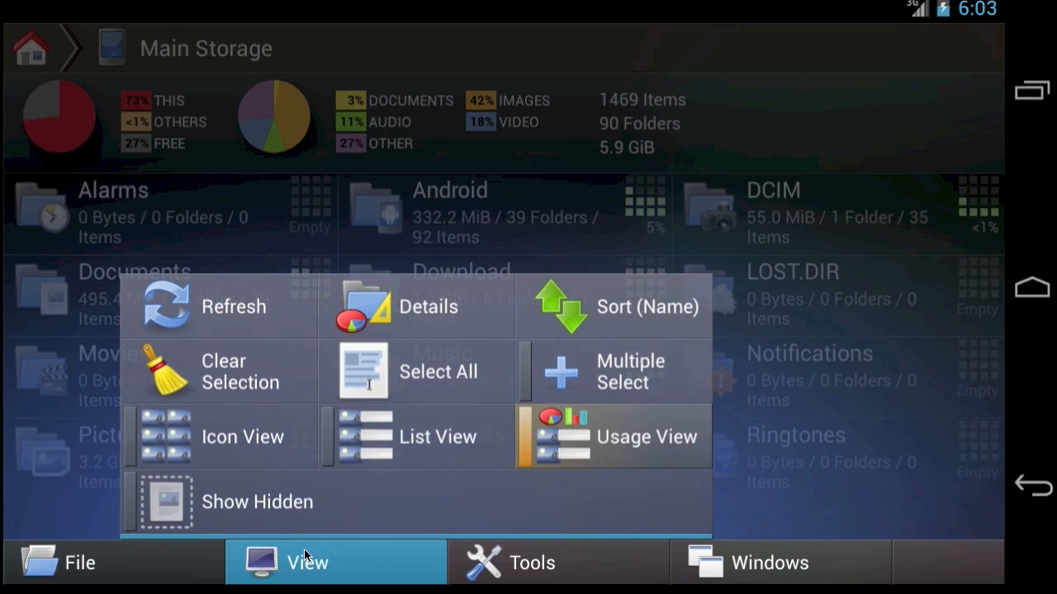
pyautogui.click(647, 436)
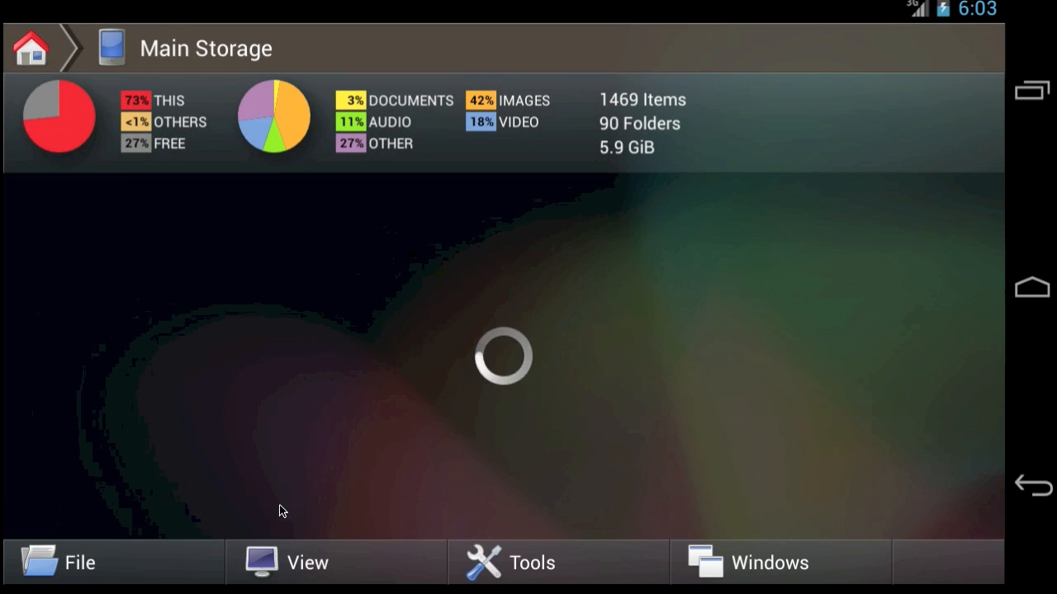